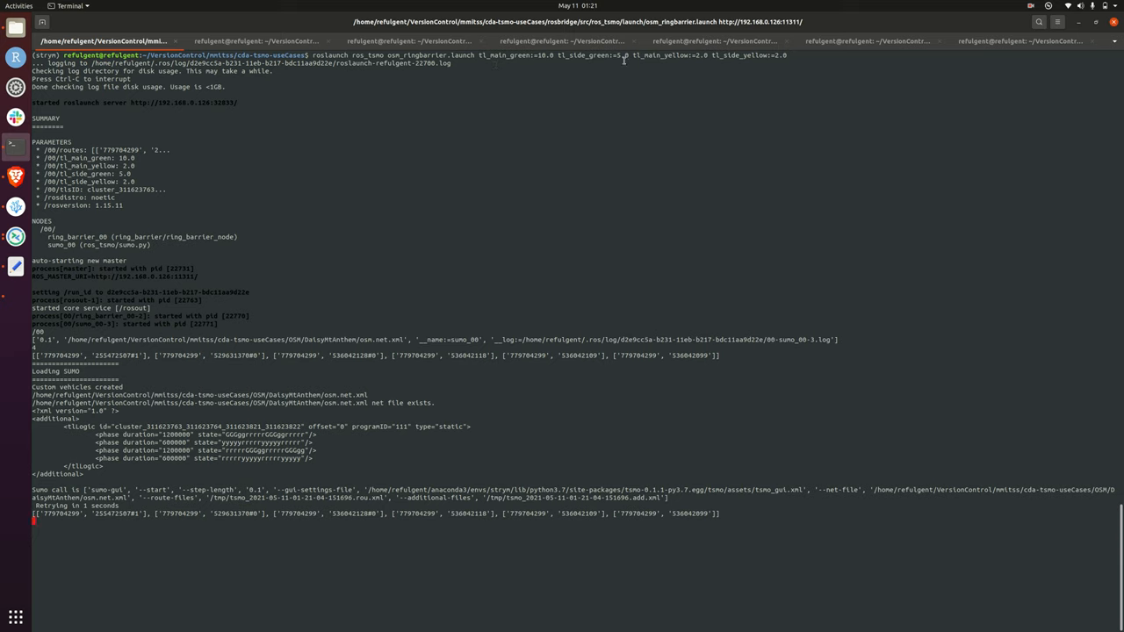
pyautogui.moveTo(698, 54)
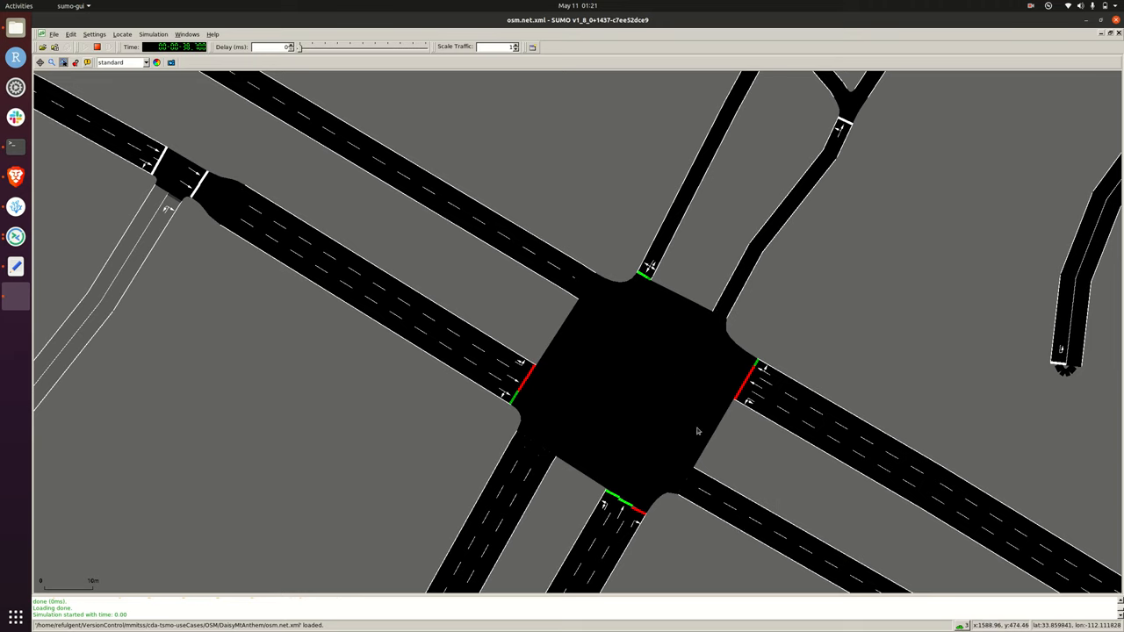
pyautogui.moveTo(734, 447)
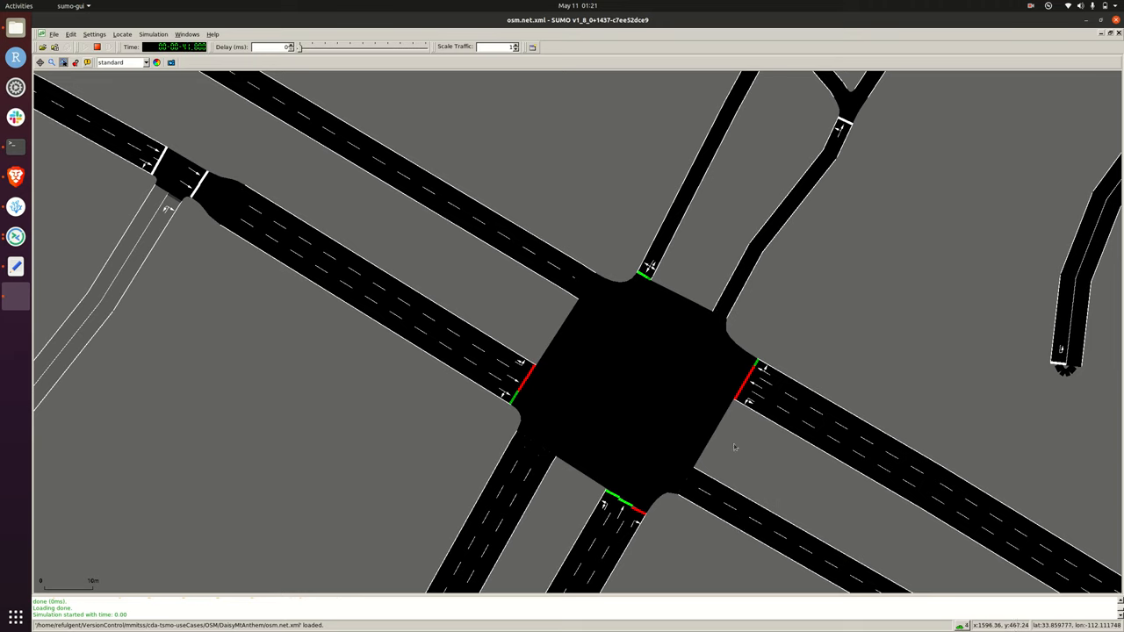
pyautogui.moveTo(627, 382)
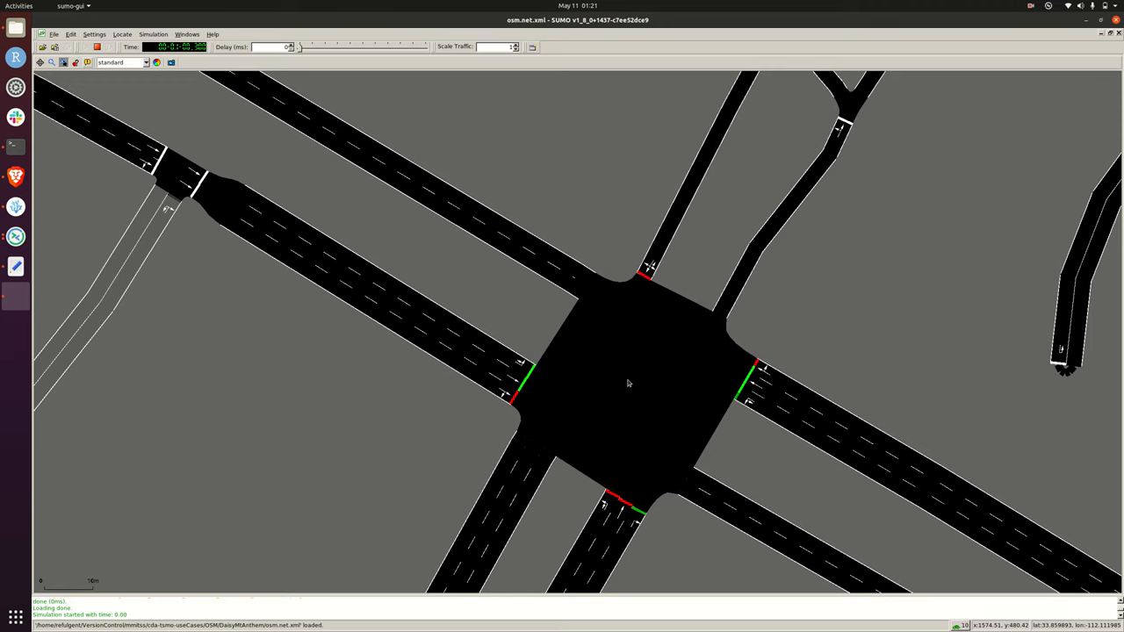
# Start the intersection simulation so the signals begin cycling between green and red
pyautogui.click(81, 47)
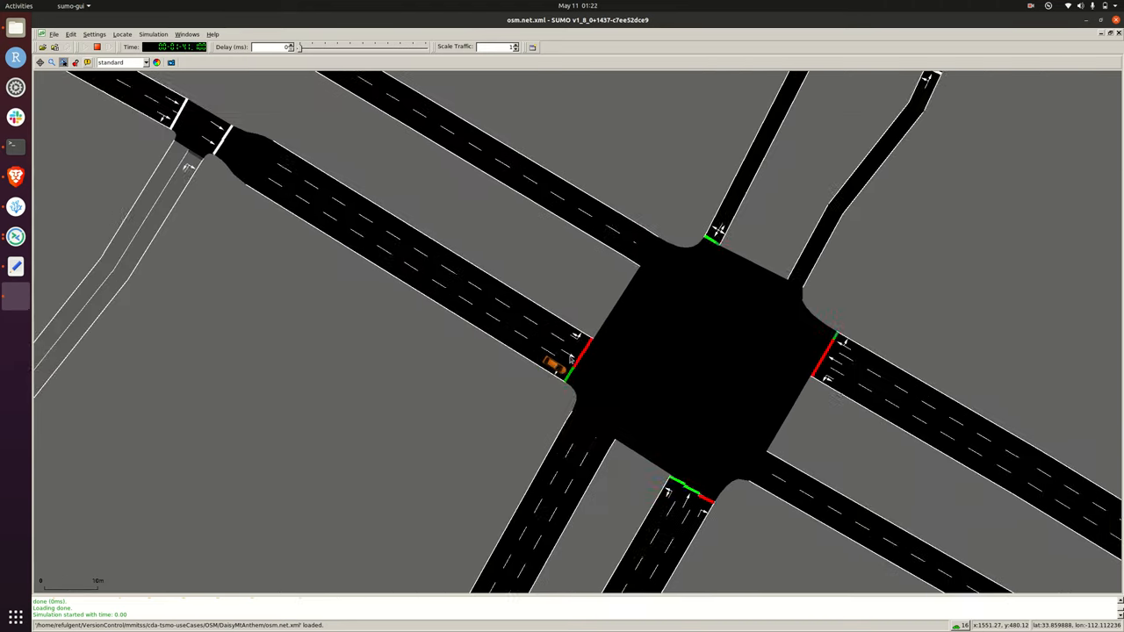
# Open the intersection traffic light's tlLogic context menu and select its options
pyautogui.rightClick(597, 373)
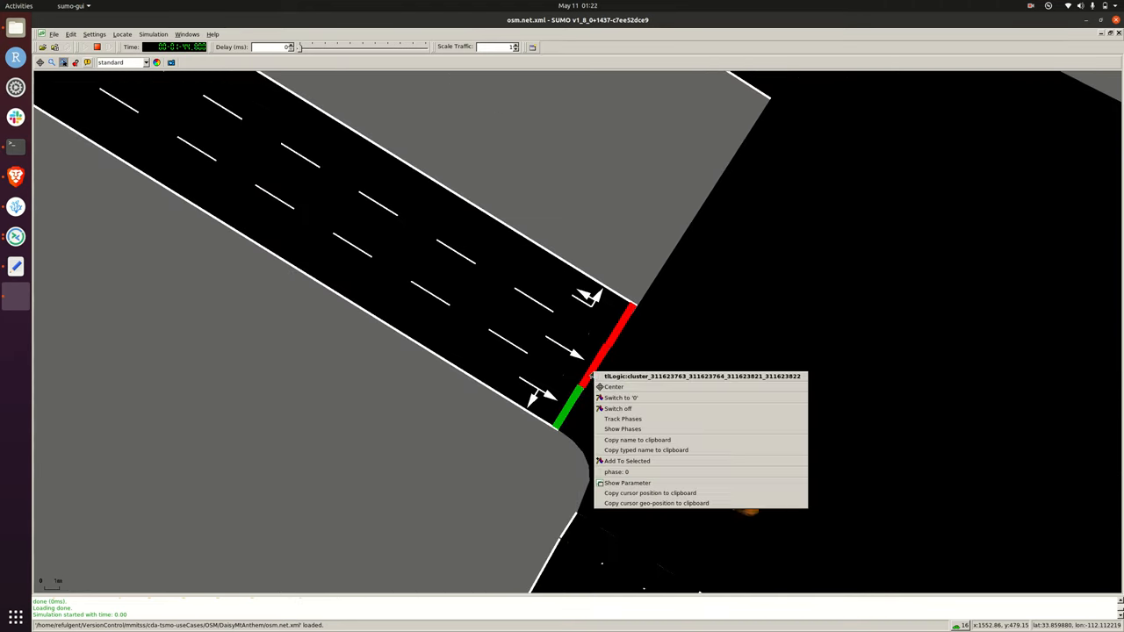
pyautogui.click(623, 418)
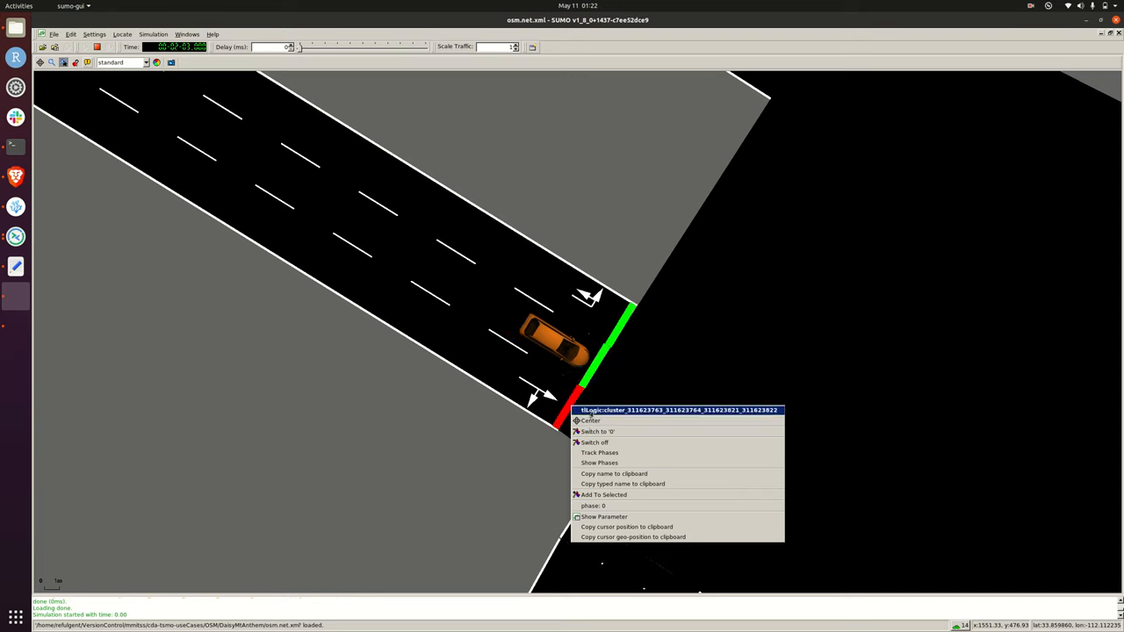
pyautogui.click(600, 453)
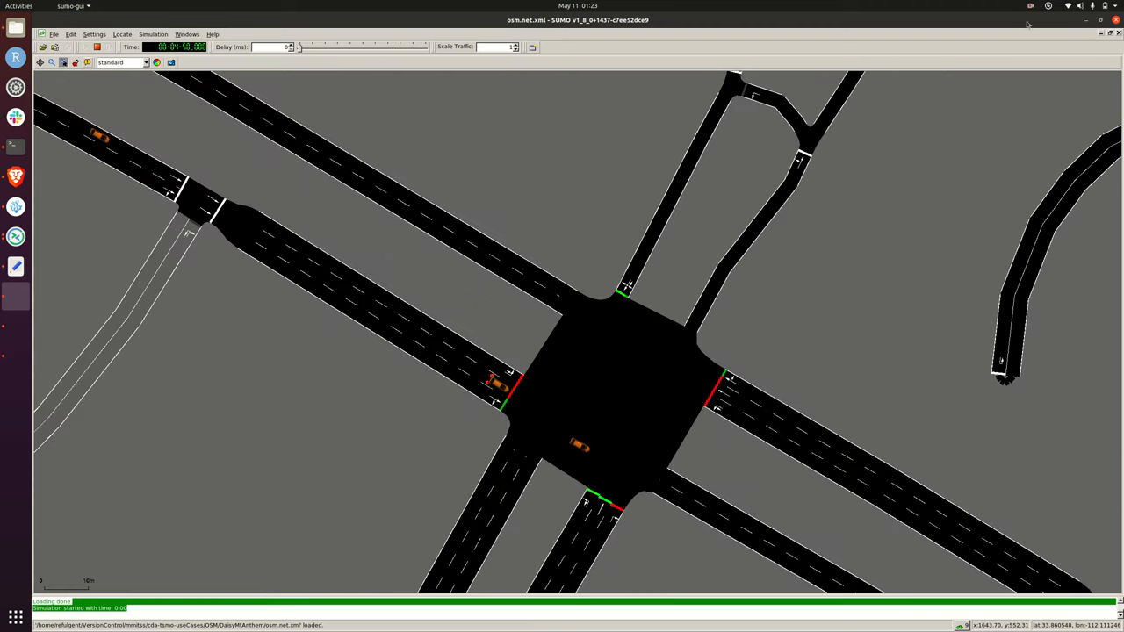
# Let vehicles cross as signals reach yellow, then stop the screen recording
pyautogui.click(1029, 7)
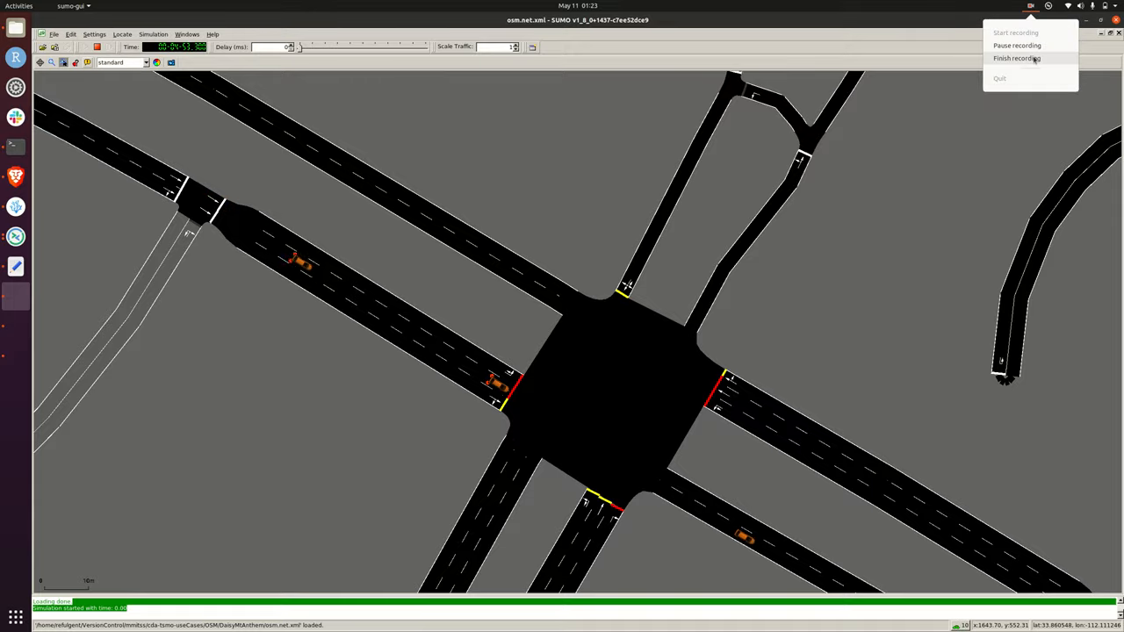